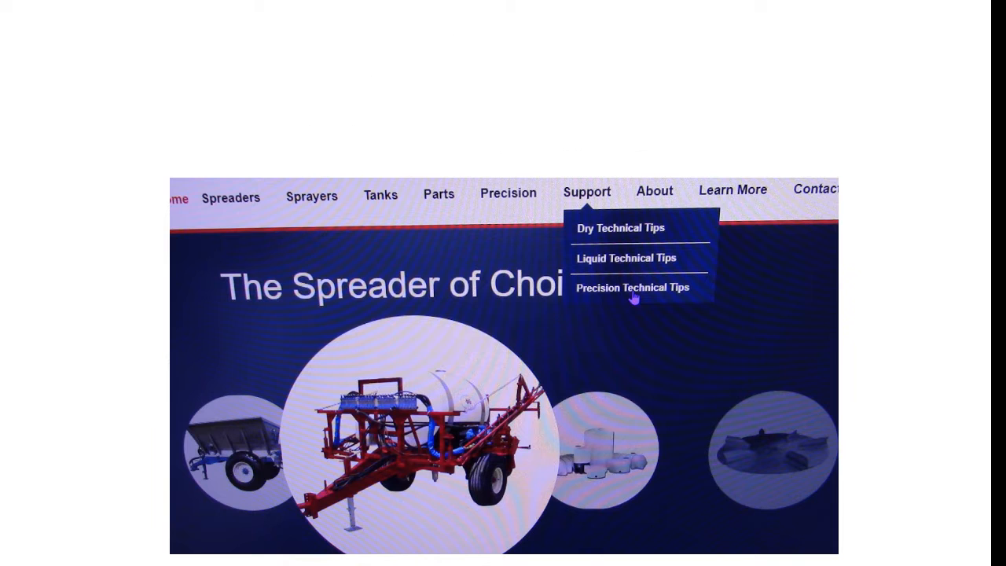
Navigate from the Support menu to the Precision Technical Tips page.
{"action": "left_click", "coordinate": [633, 286]}
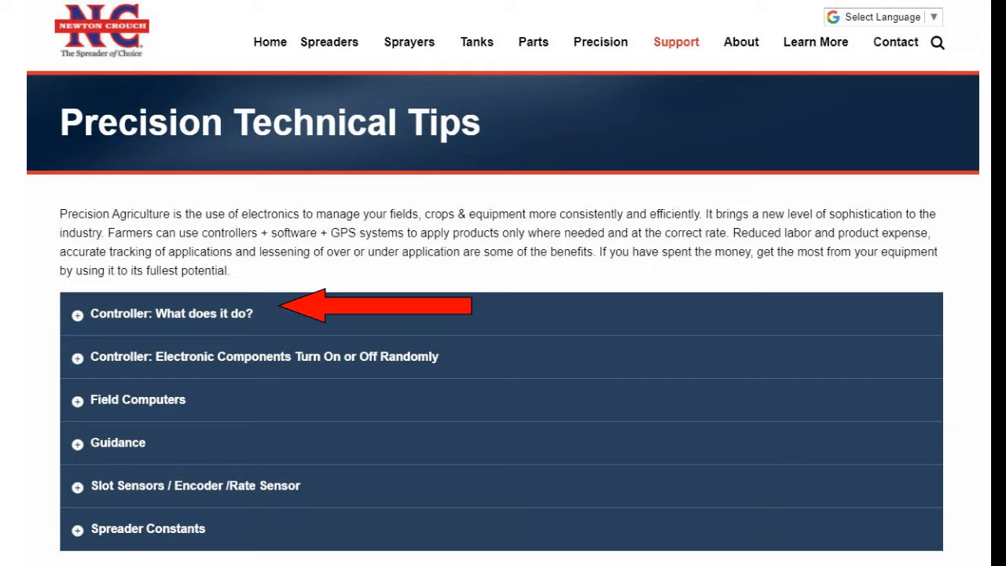
{"action": "left_click", "coordinate": [170, 315]}
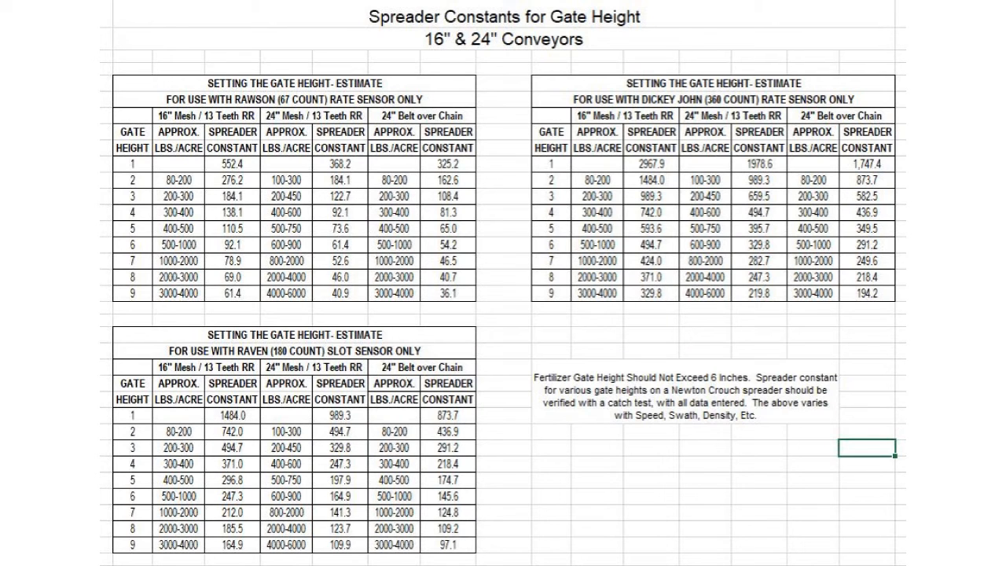
Advance to the Spreader Constants for Gate Height chart for 16" and 24" conveyors.
{"action": "key", "text": "Right"}
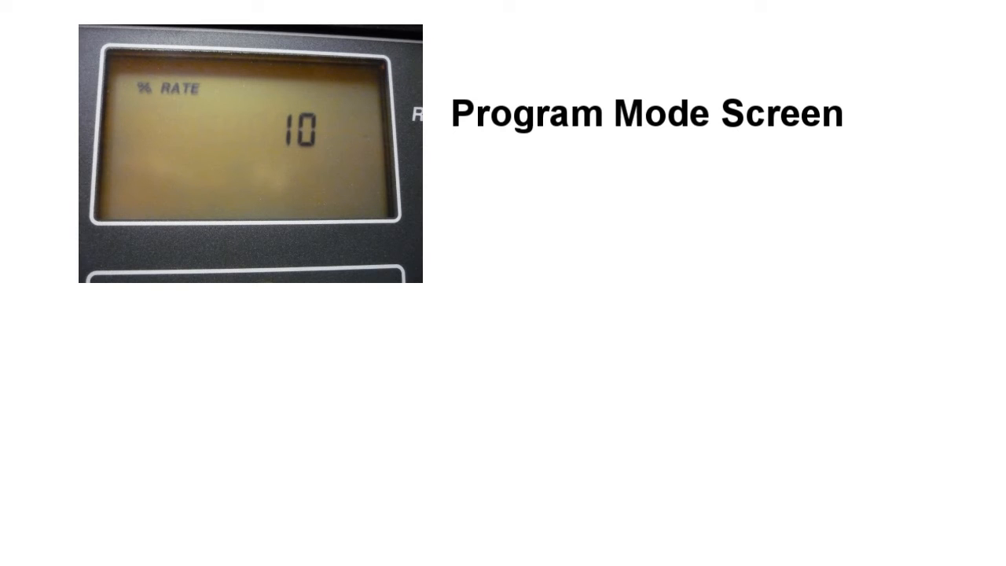